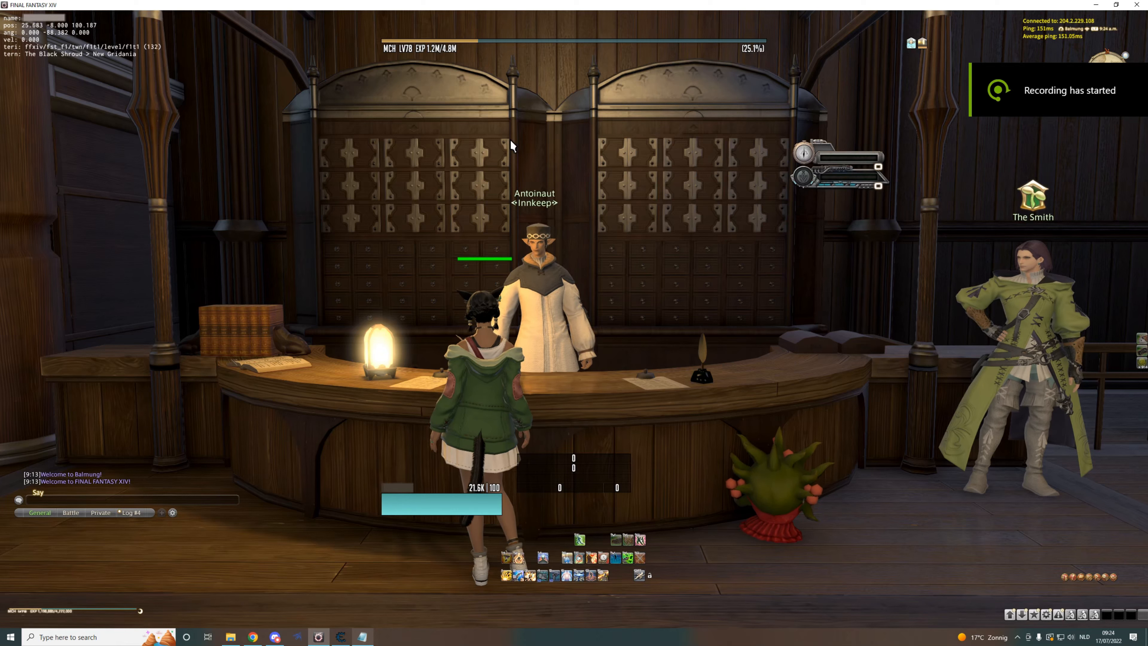
- Bring up the Notepad map list beside Cheat Engine attached to ffxiv_dx11.exe
click(341, 636)
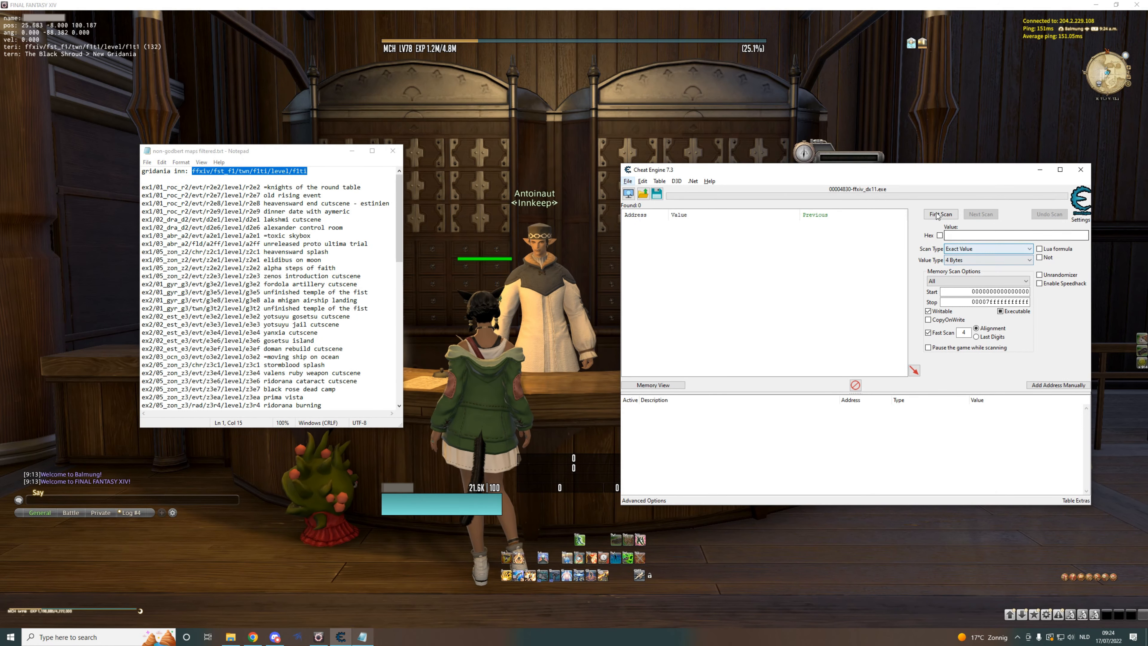
- Scan for the string ffxiv/fst_f1/twn/f1ti/level/f1ti and add the seven found addresses to the table
click(985, 248)
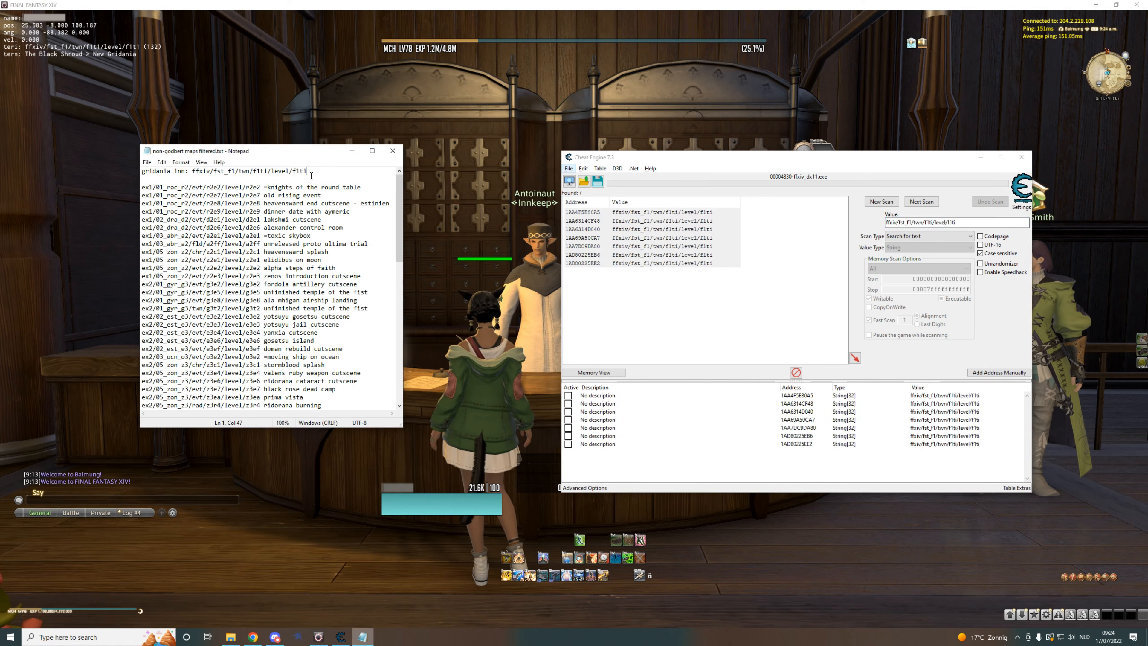
double_click(301, 170)
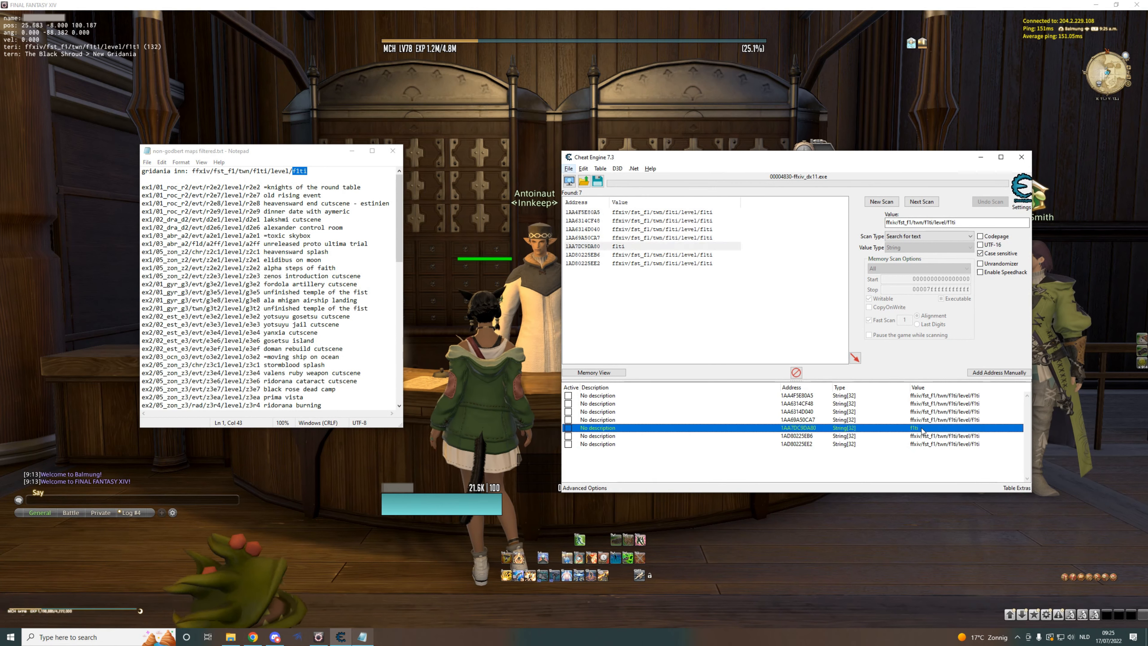
- Delete the record holding only f1ti, leaving six inn-path entries, and locate the Ascian meeting path in Notepad
right_click(597, 427)
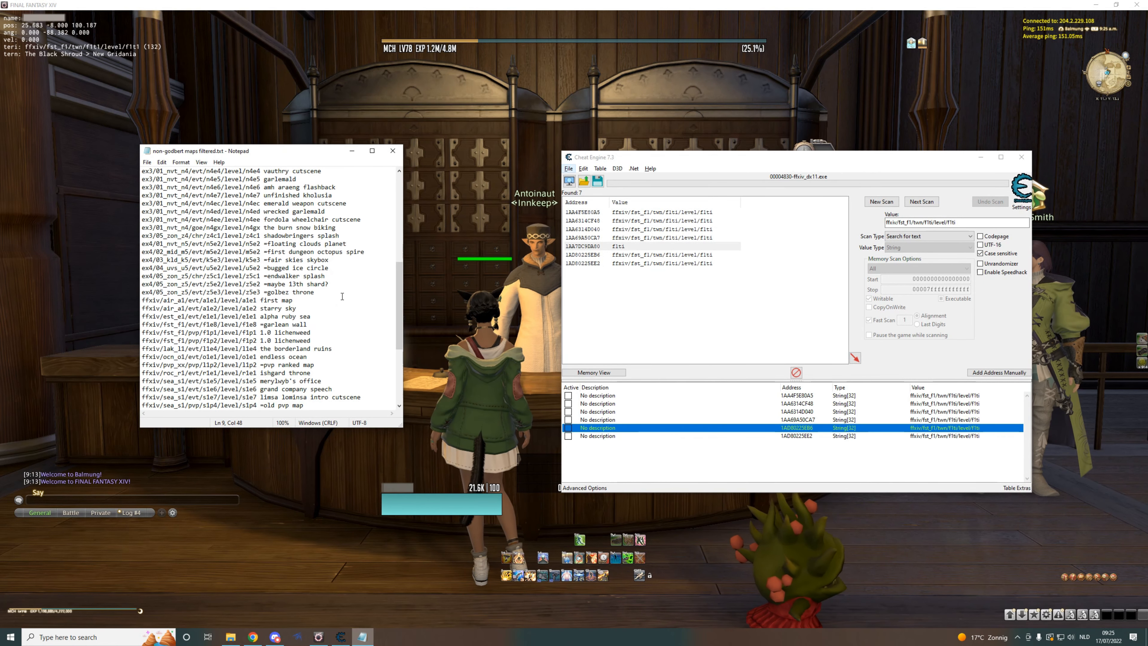
scroll(down, 3)
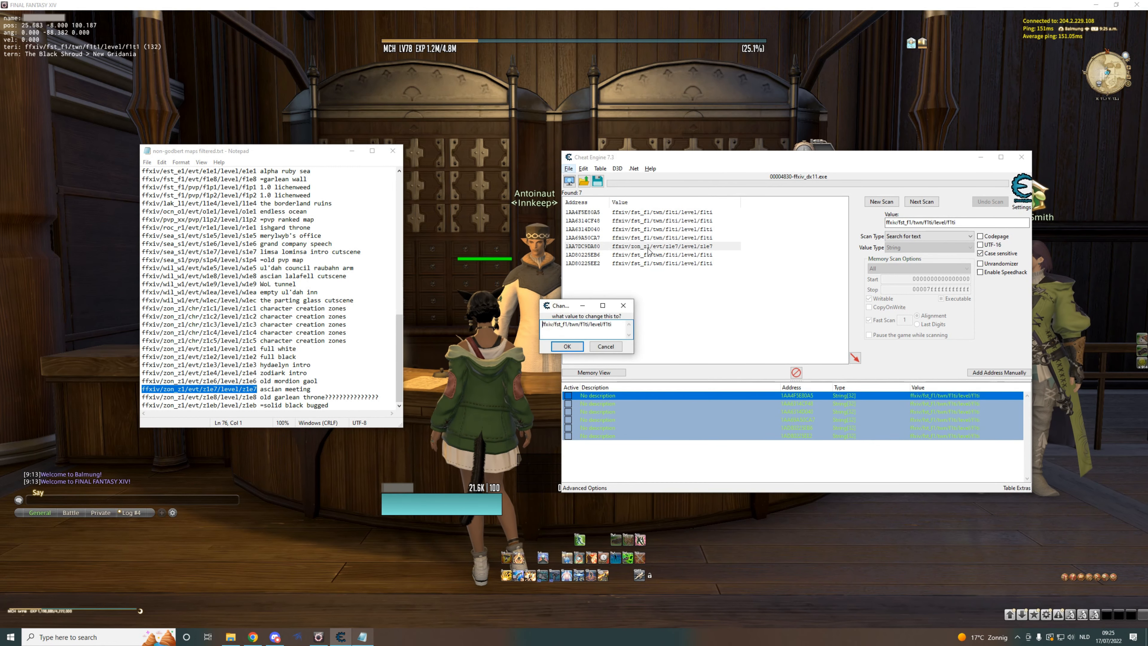
- Set every inn-path entry to ffxiv/zon_z1/evt/z1e7/level/z1e7
click(566, 345)
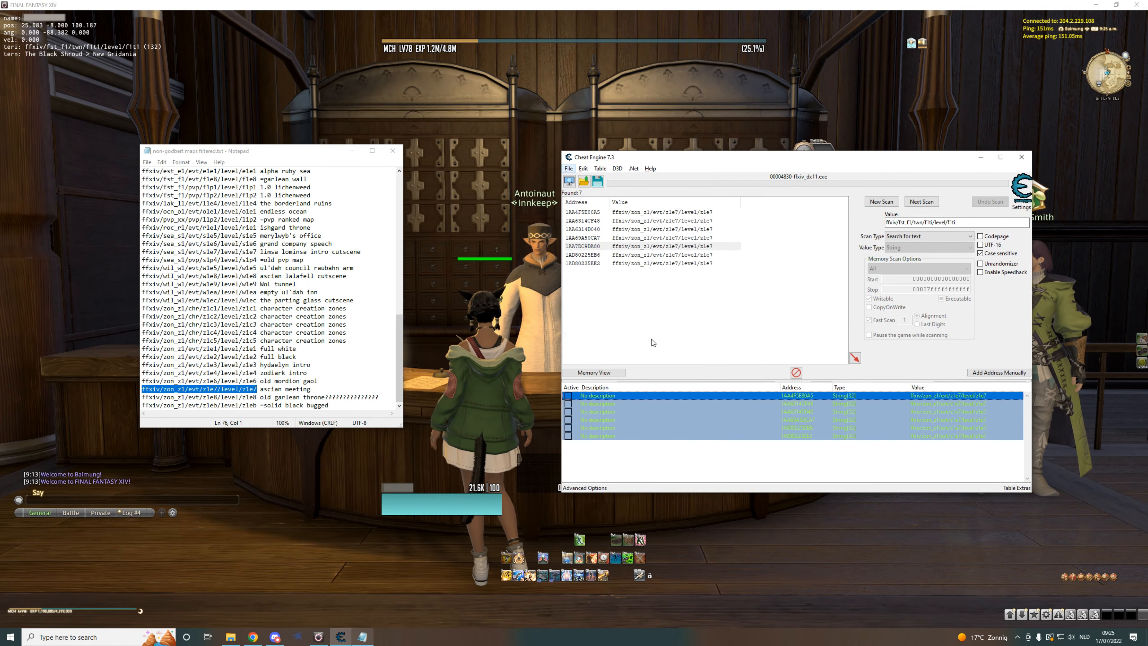